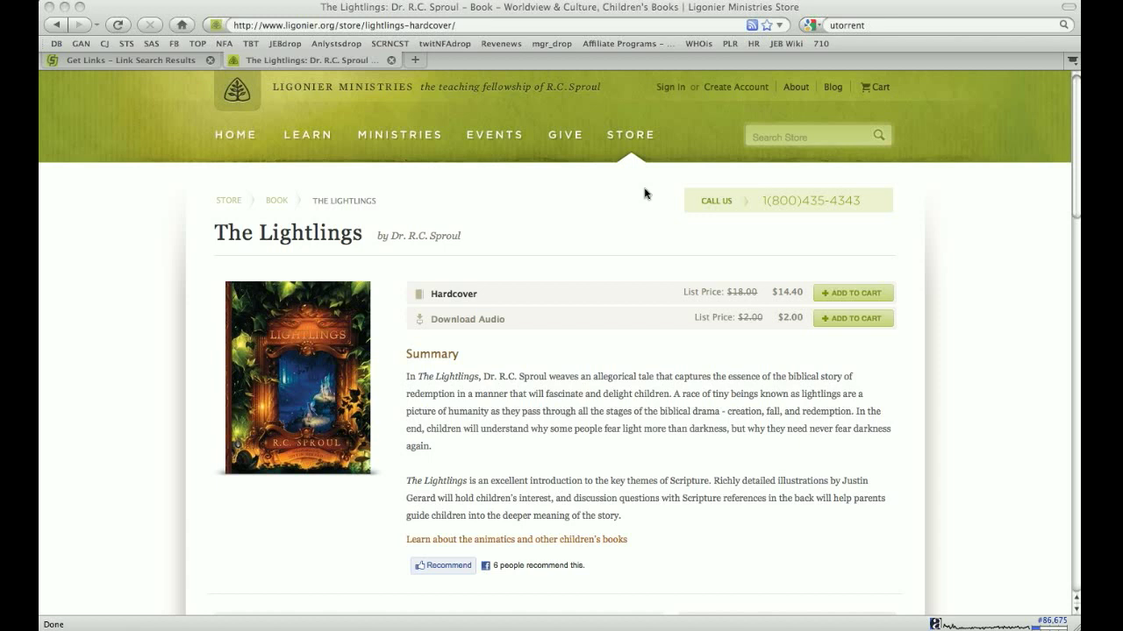
pyautogui.moveTo(479, 380)
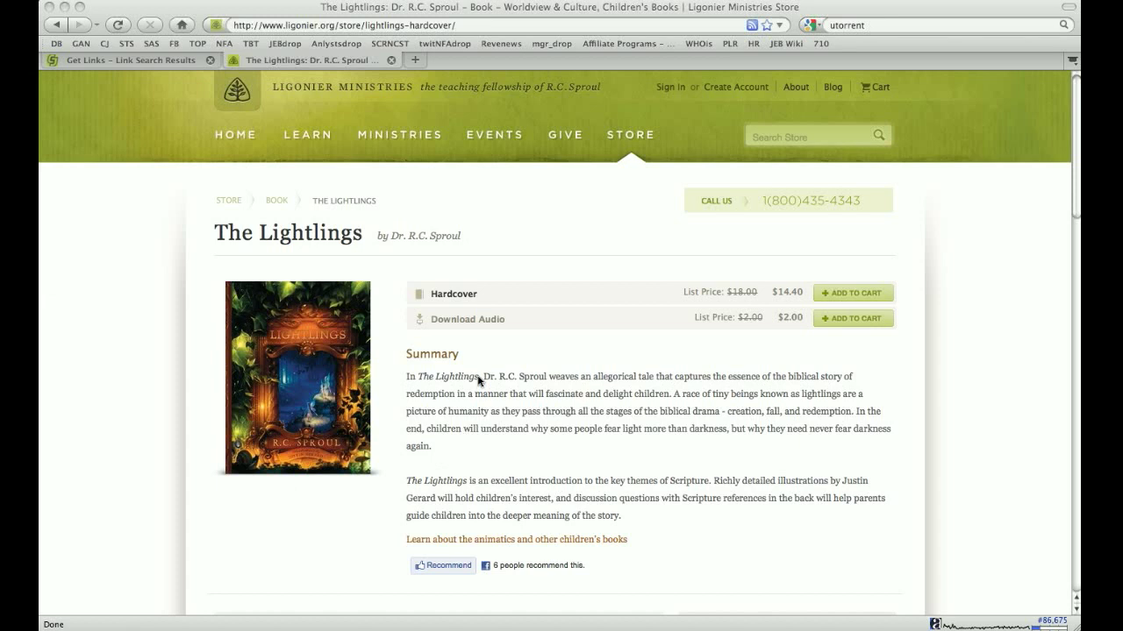
pyautogui.moveTo(595, 256)
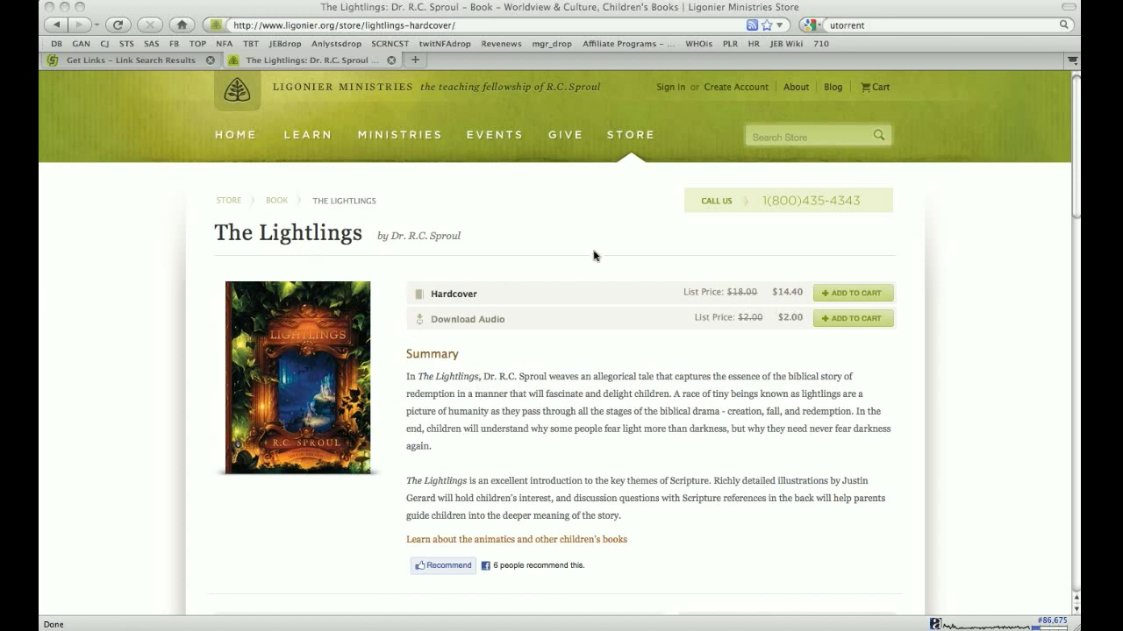
pyautogui.moveTo(621, 160)
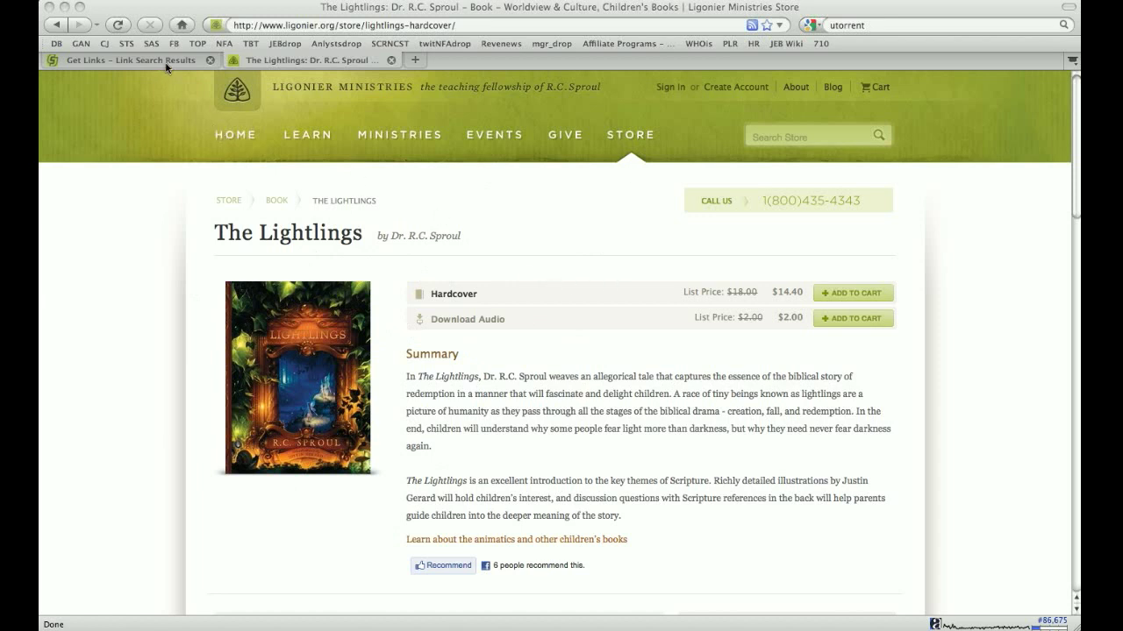
# Step: Return to the Link Search Results tab and review all 34 Ligonier Ministries links
pyautogui.click(131, 60)
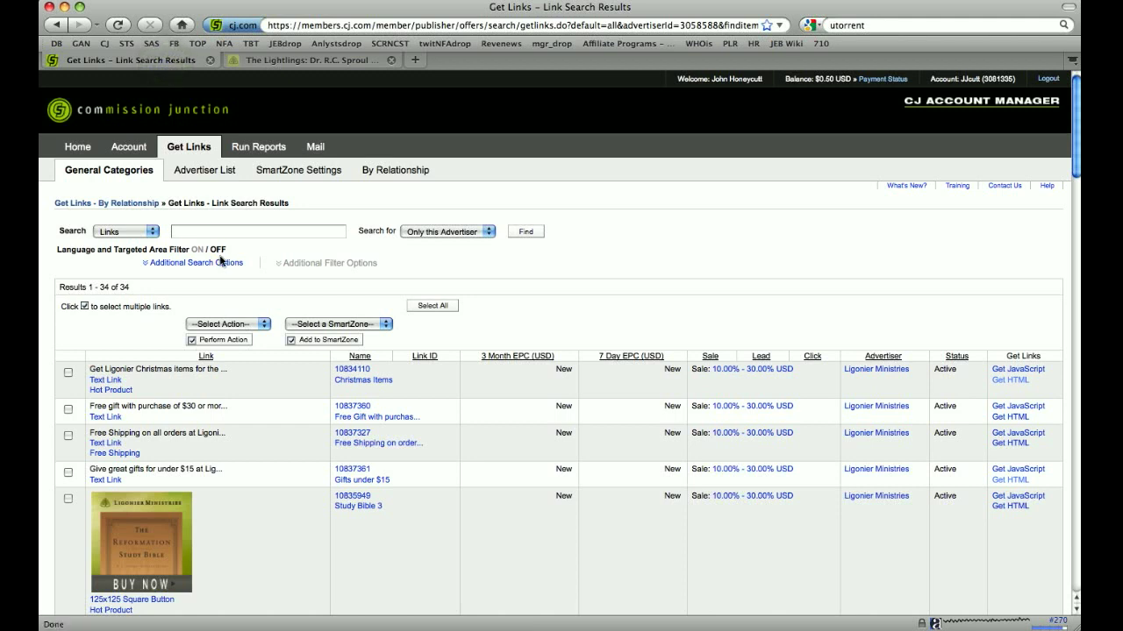
pyautogui.moveTo(199, 138)
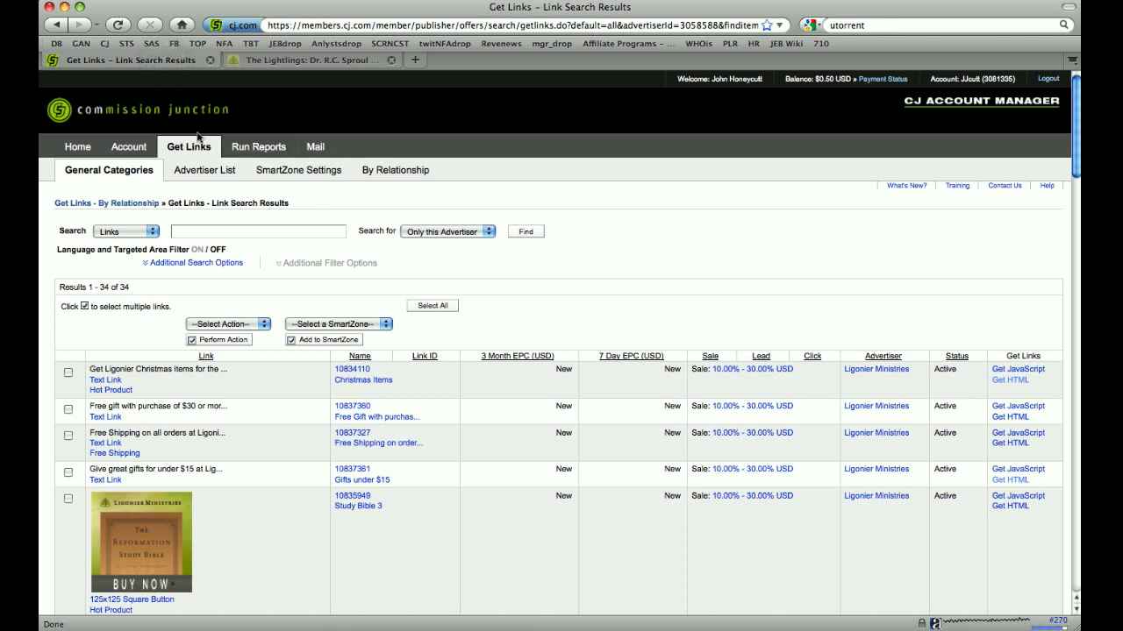
pyautogui.moveTo(396, 169)
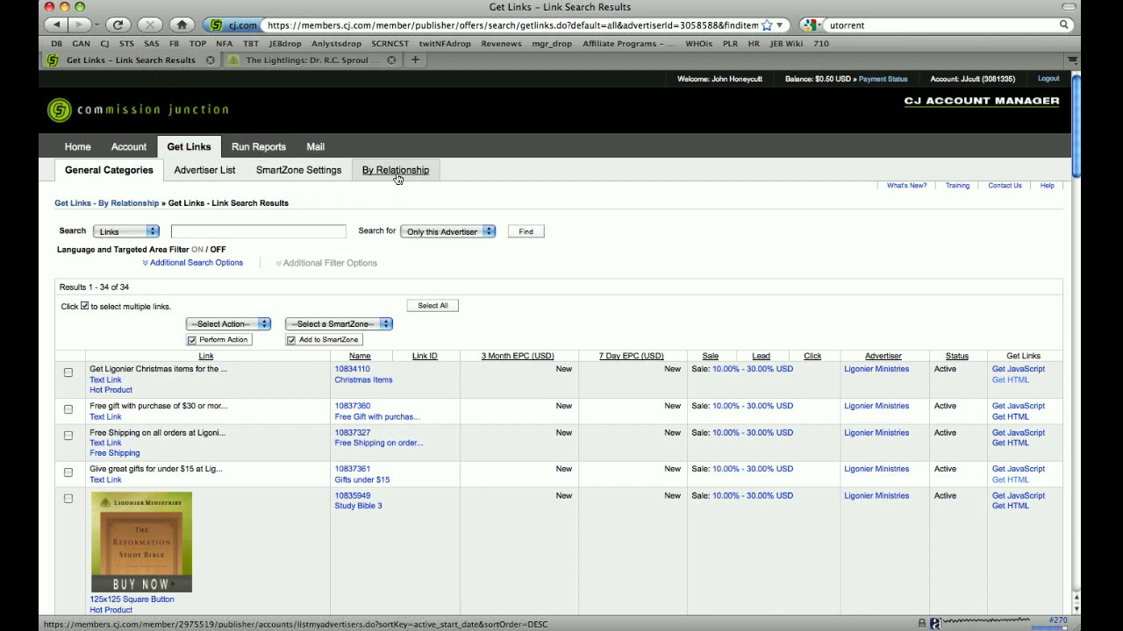
pyautogui.scroll(-3)
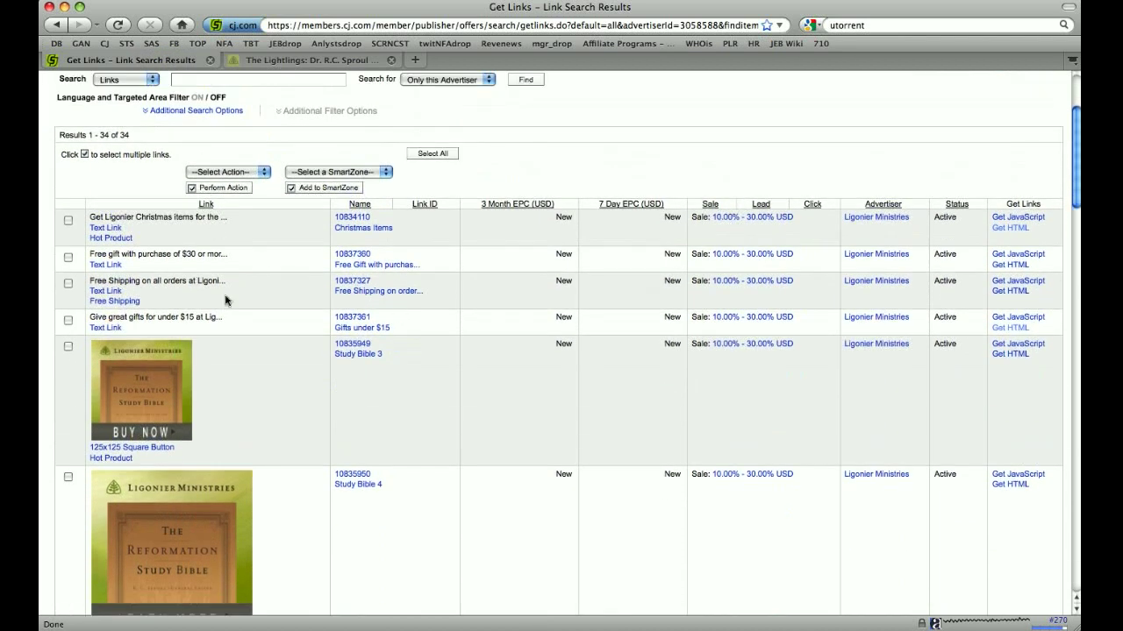
pyautogui.scroll(-3)
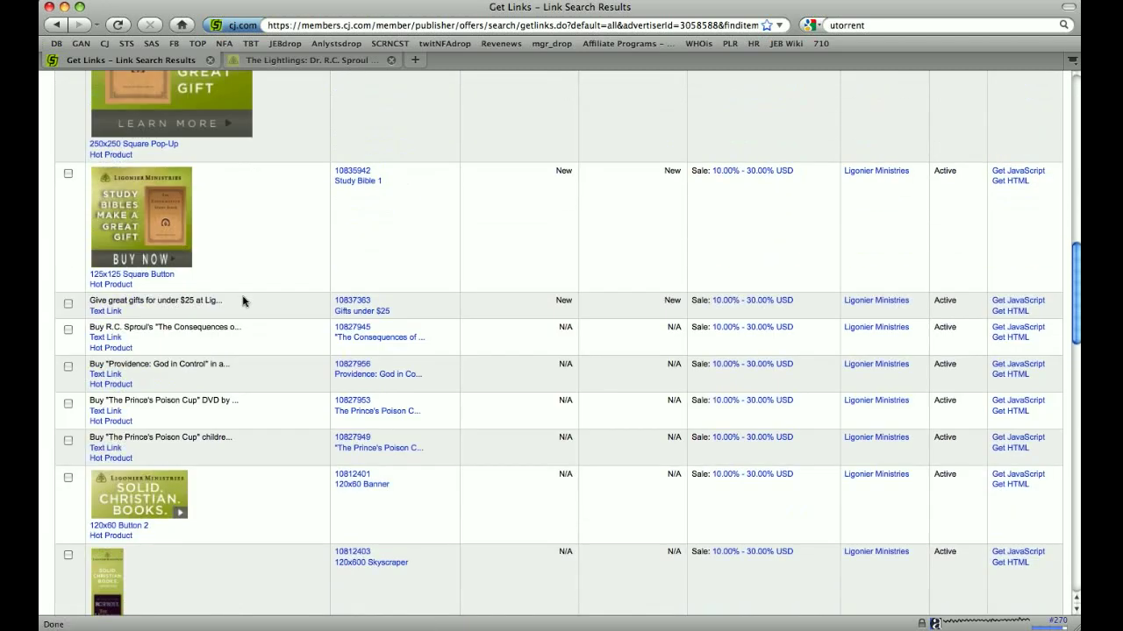
pyautogui.scroll(-3)
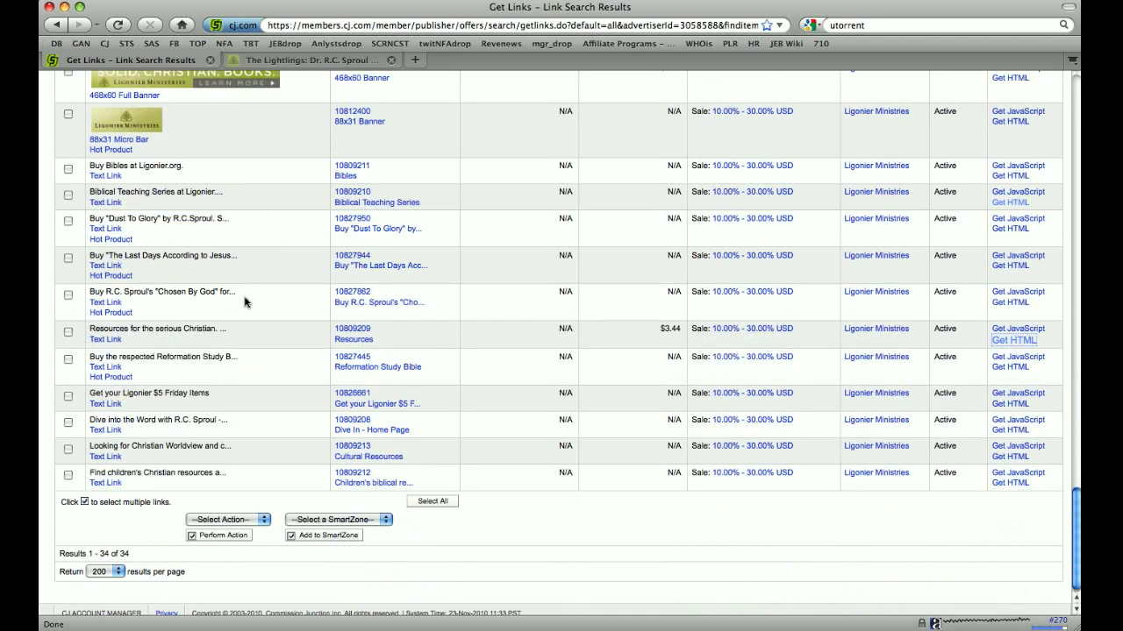
pyautogui.moveTo(187, 363)
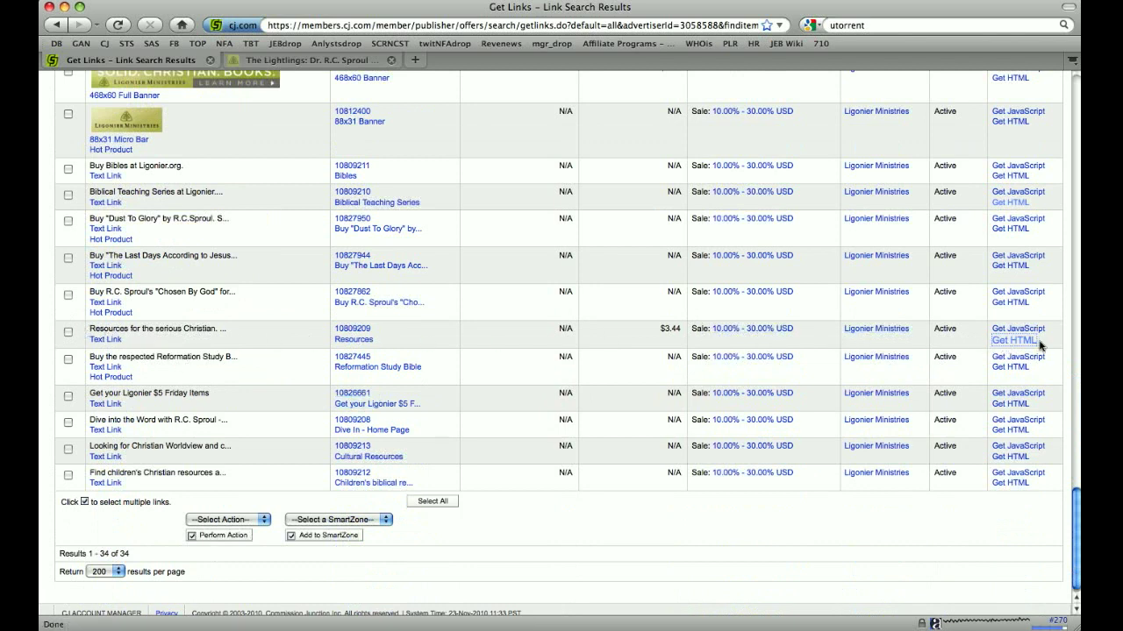
# Step: Get HTML for the 'Resources for the serious Christian' link and select its destination URL
pyautogui.click(1013, 340)
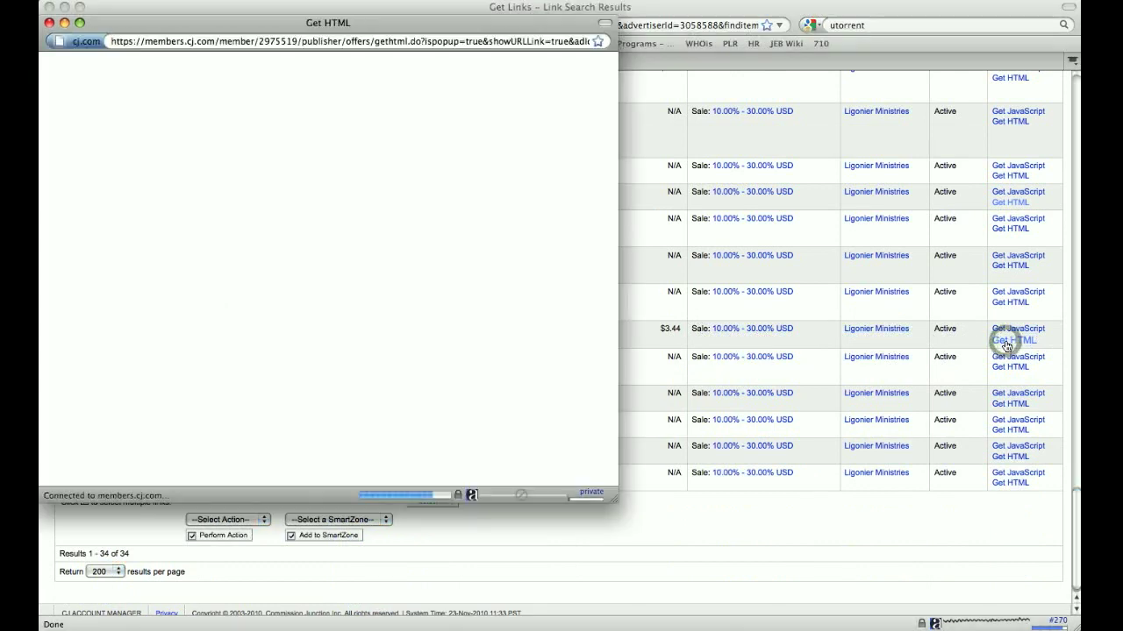
pyautogui.click(1010, 341)
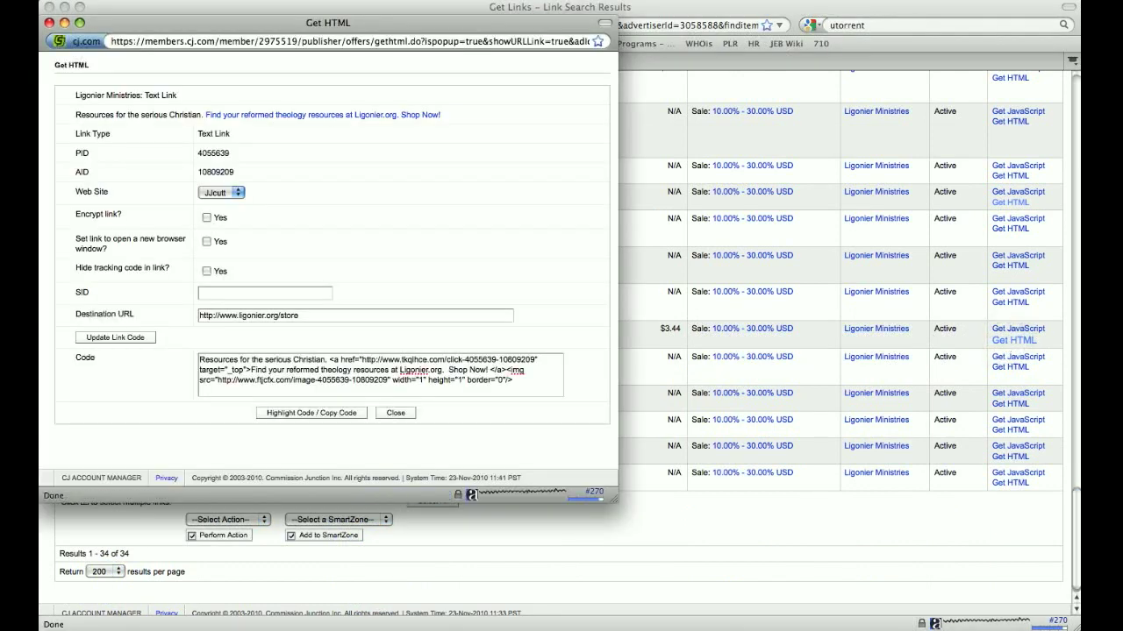
pyautogui.moveTo(110, 150)
pyautogui.write('/lightlings-hardcover/')
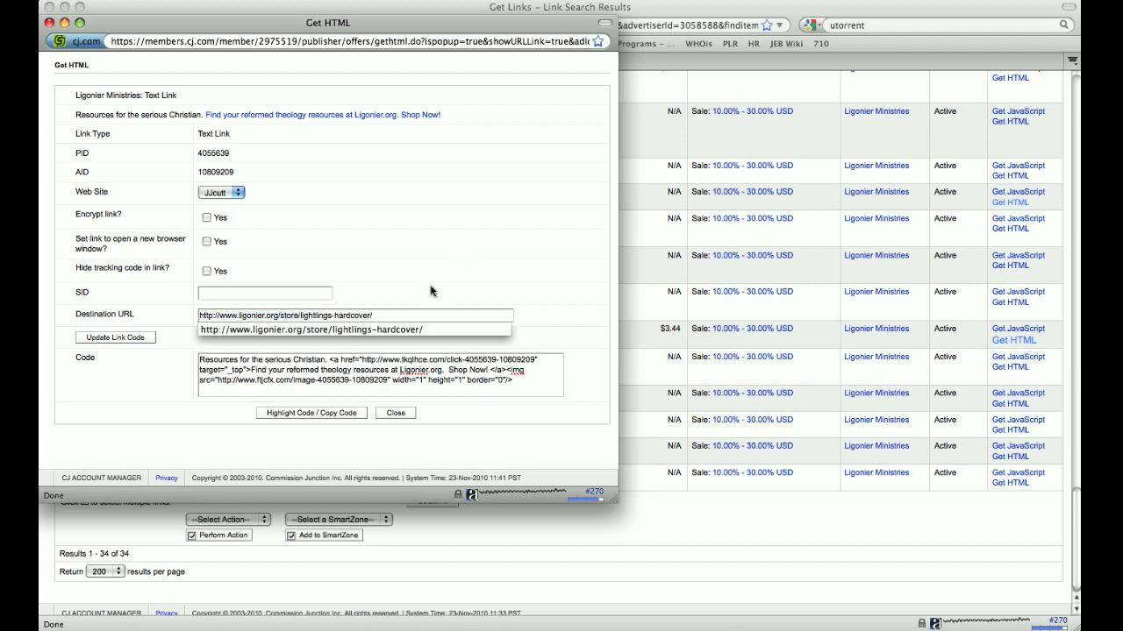
pyautogui.moveTo(392, 313)
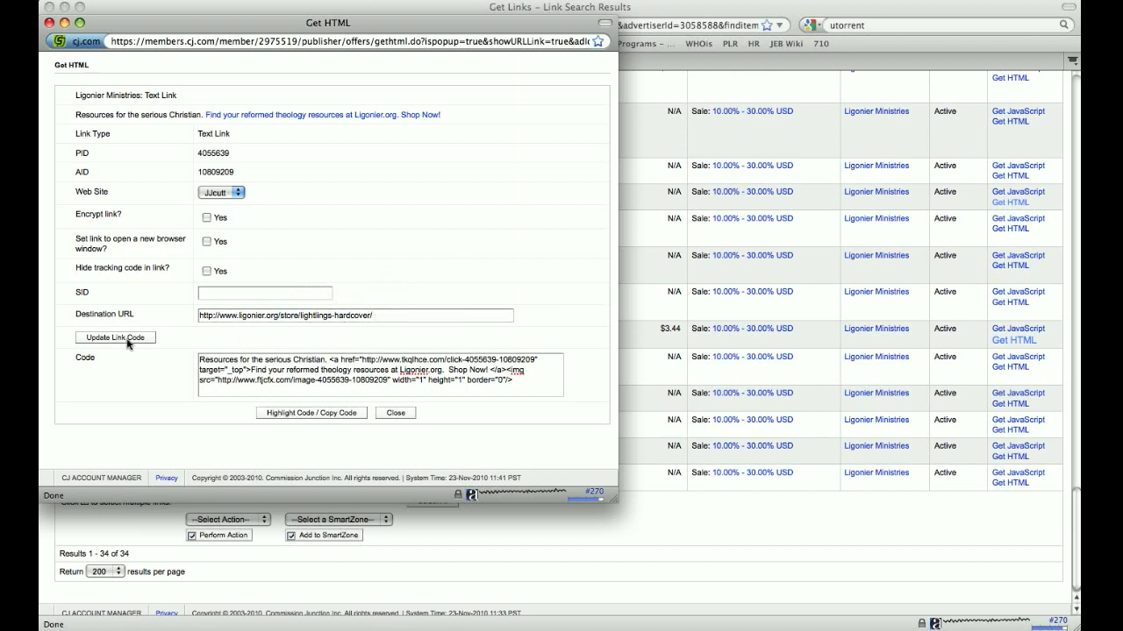
# Step: Regenerate the link code with the Lightlings hardcover destination and highlight it for copying
pyautogui.click(115, 338)
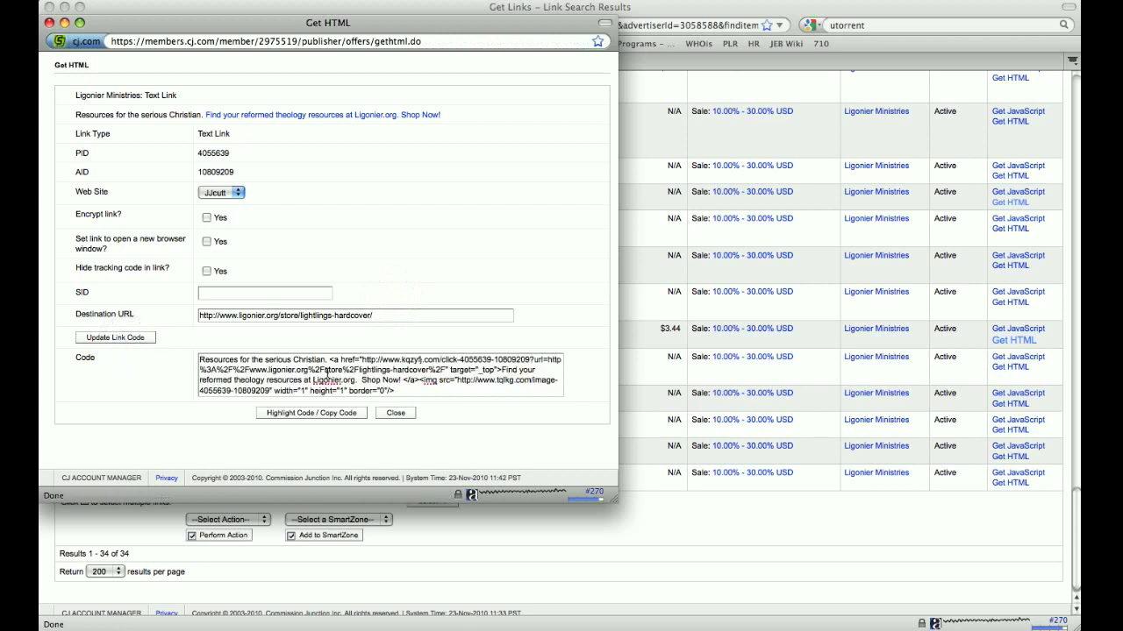
pyautogui.click(311, 414)
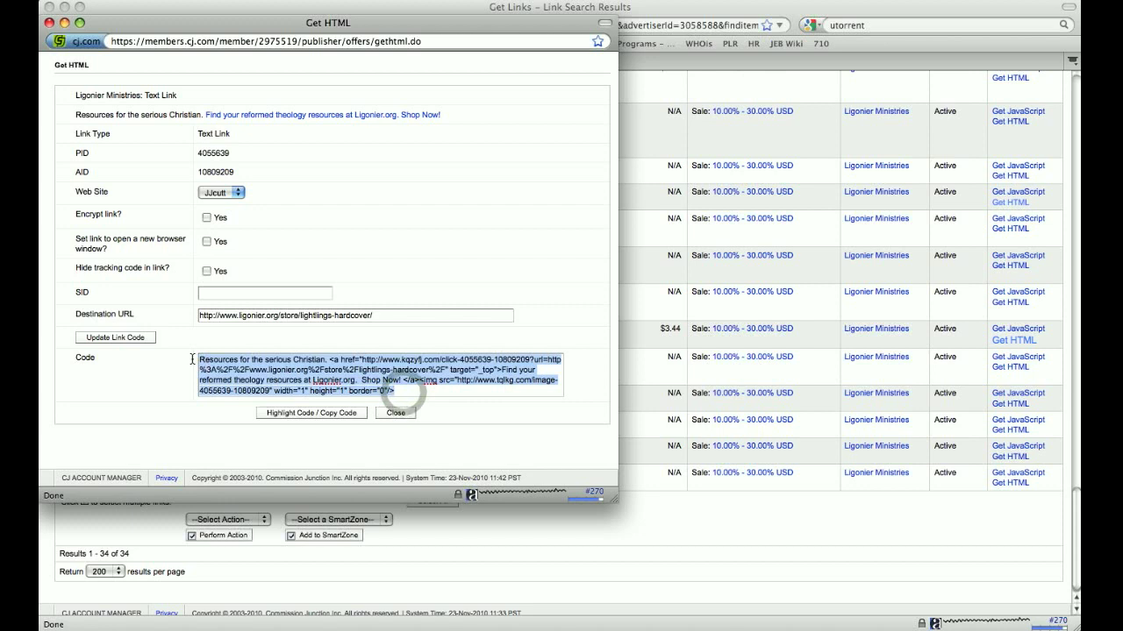